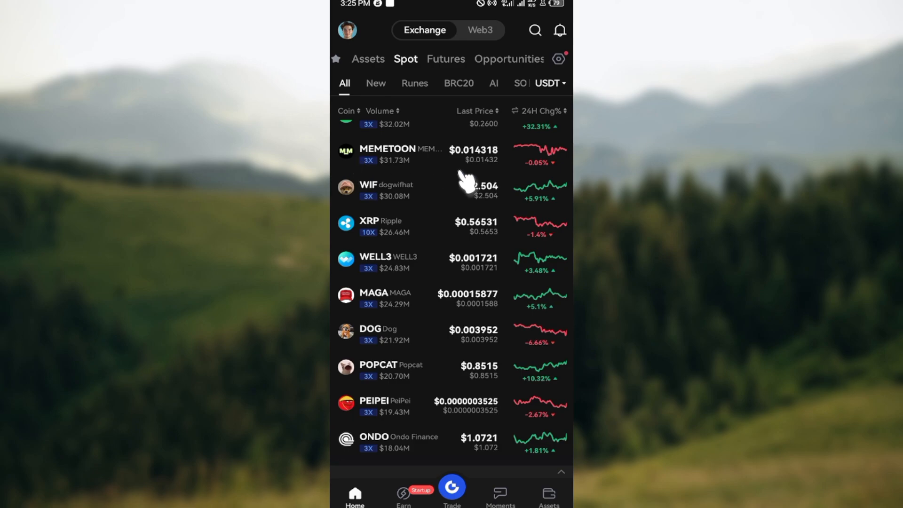
- Scroll the Home screen up and open the account menu from the top-left avatar
scroll("up", 3)
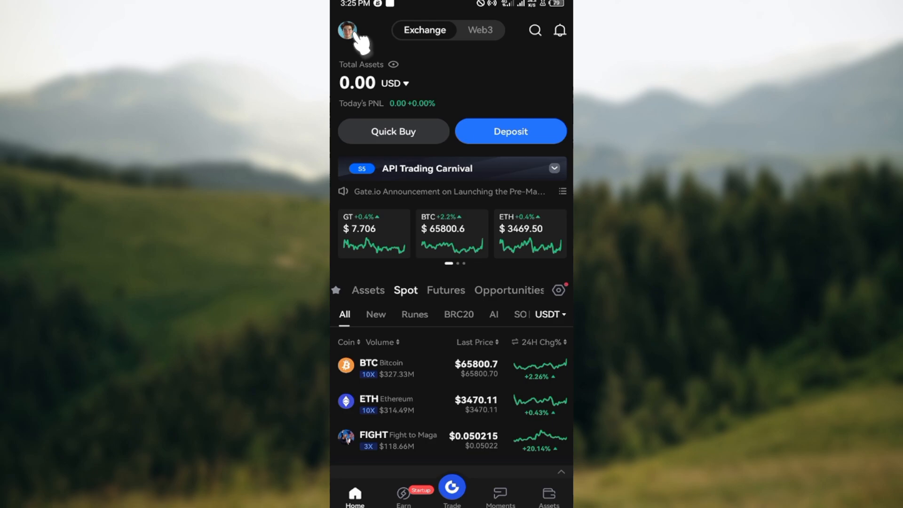
left_click(348, 30)
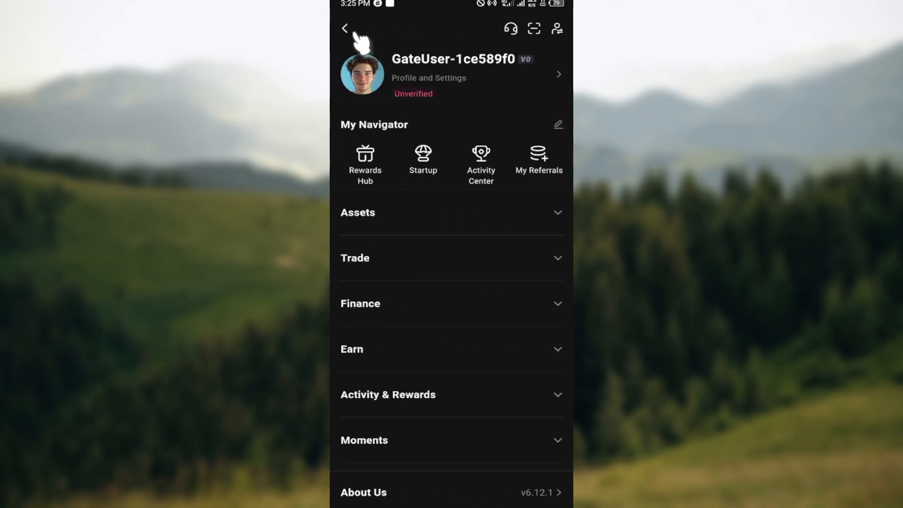
mouse_move(450, 93)
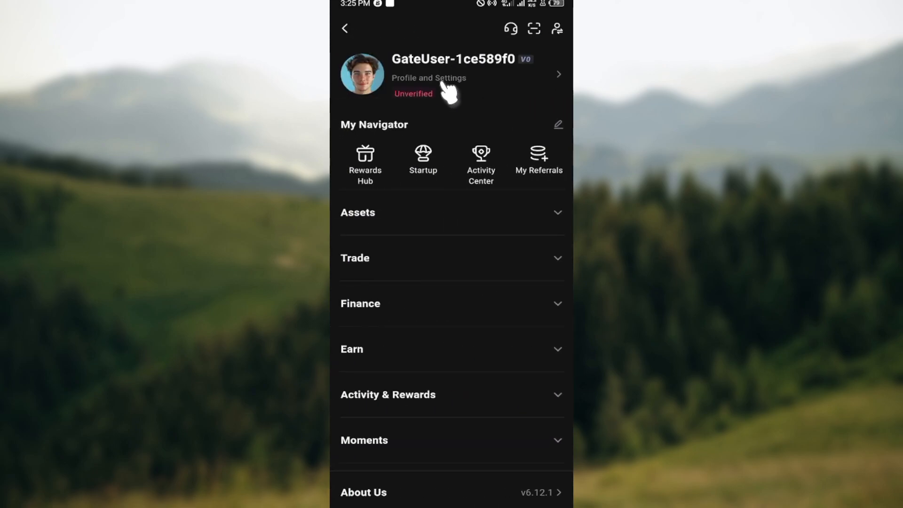
mouse_move(550, 31)
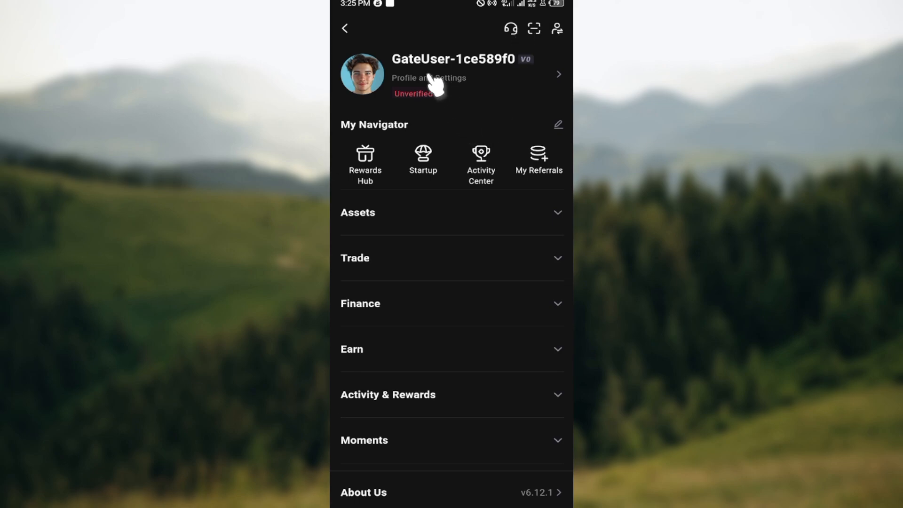
mouse_move(431, 86)
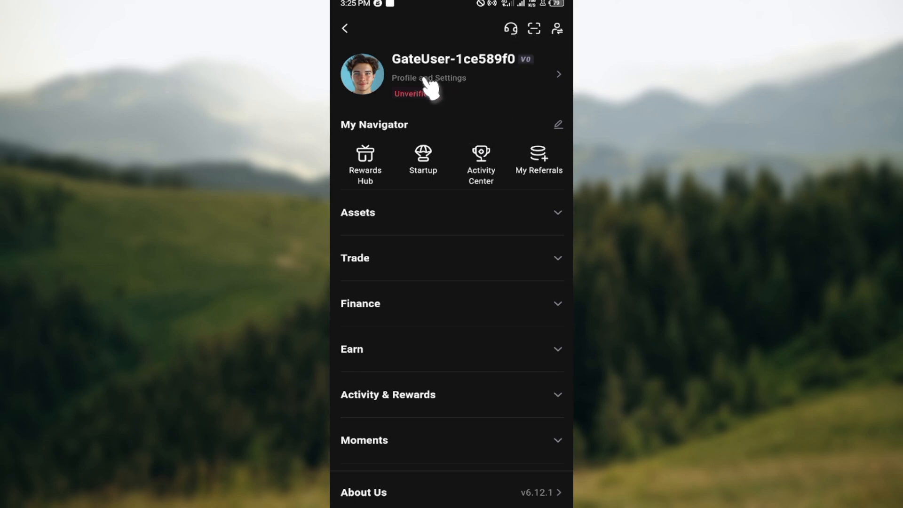
- Go to Profile and Settings, Security tab, and start adding a phone number
left_click(452, 74)
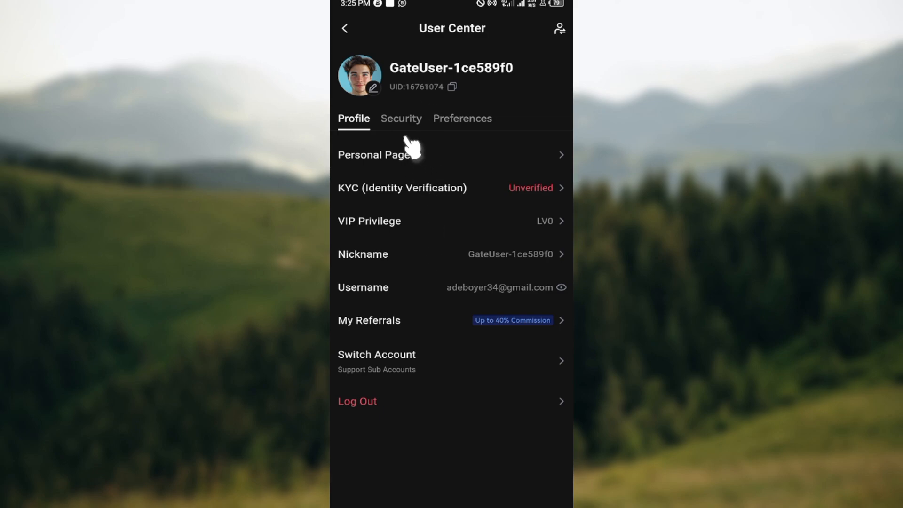
mouse_move(481, 142)
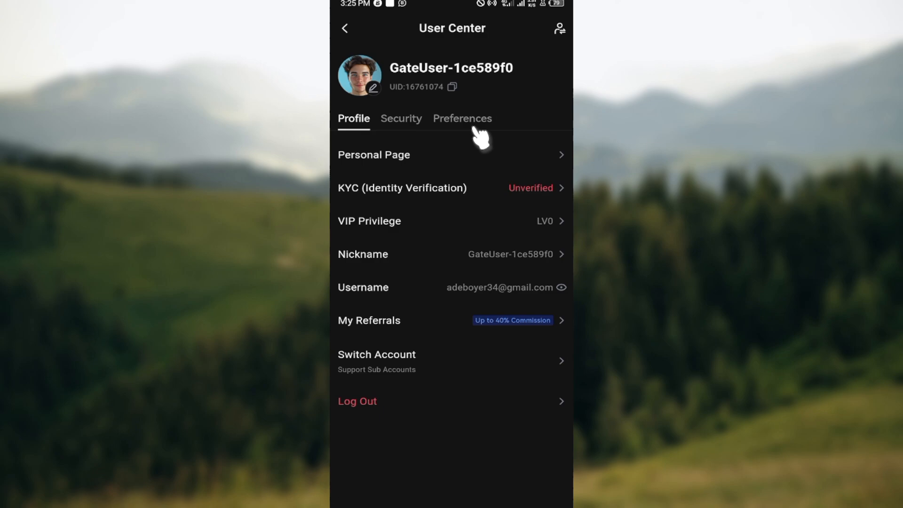
left_click(400, 118)
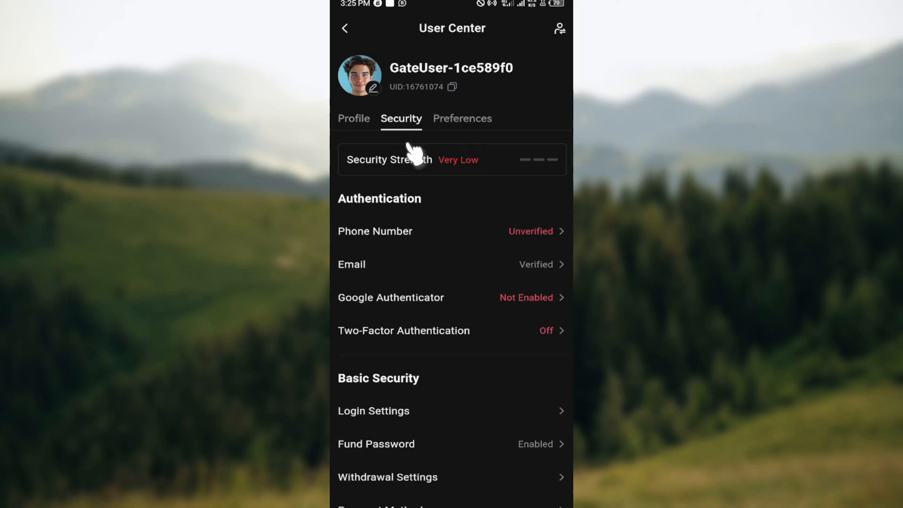
mouse_move(421, 250)
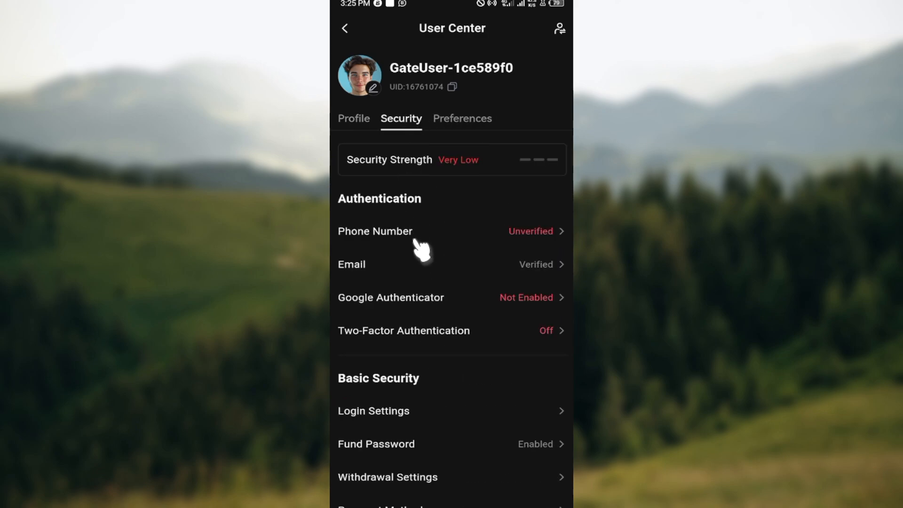
mouse_move(472, 257)
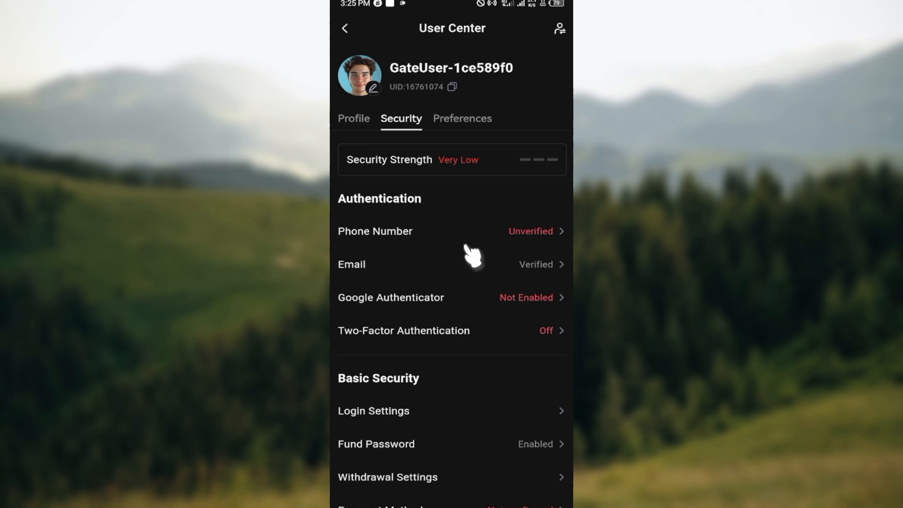
mouse_move(440, 339)
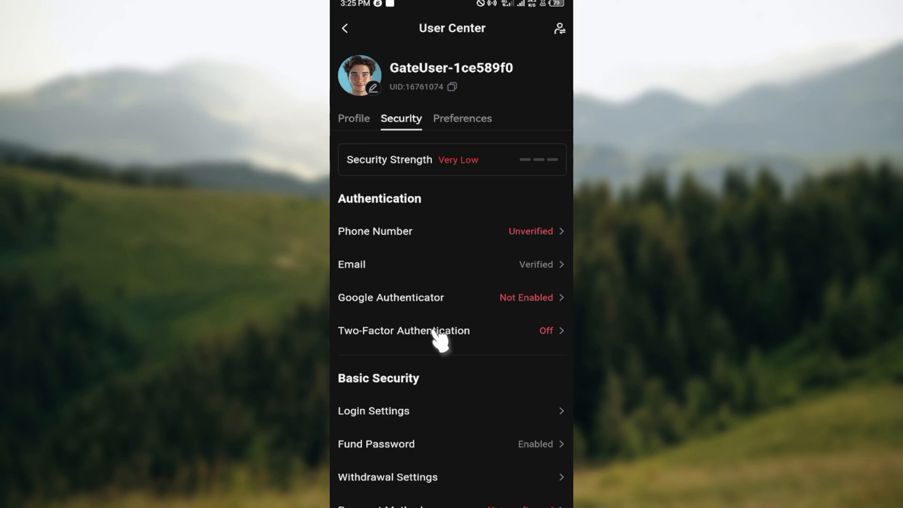
left_click(451, 231)
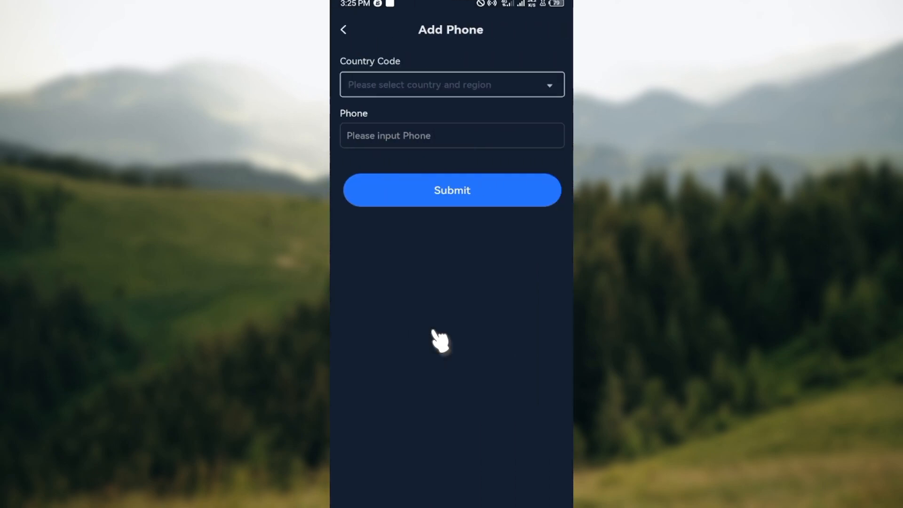
- Set the Add Phone country code to Nigeria (+234) and begin the phone number
left_click(451, 190)
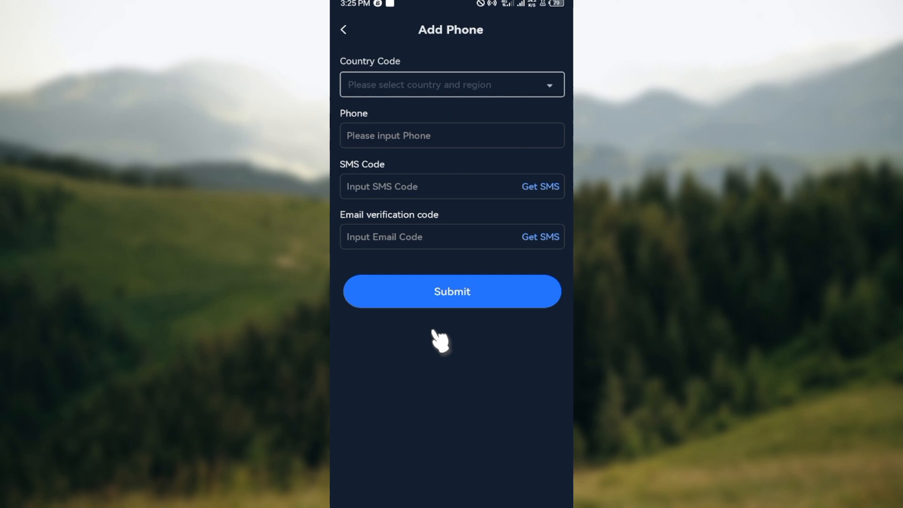
left_click(451, 84)
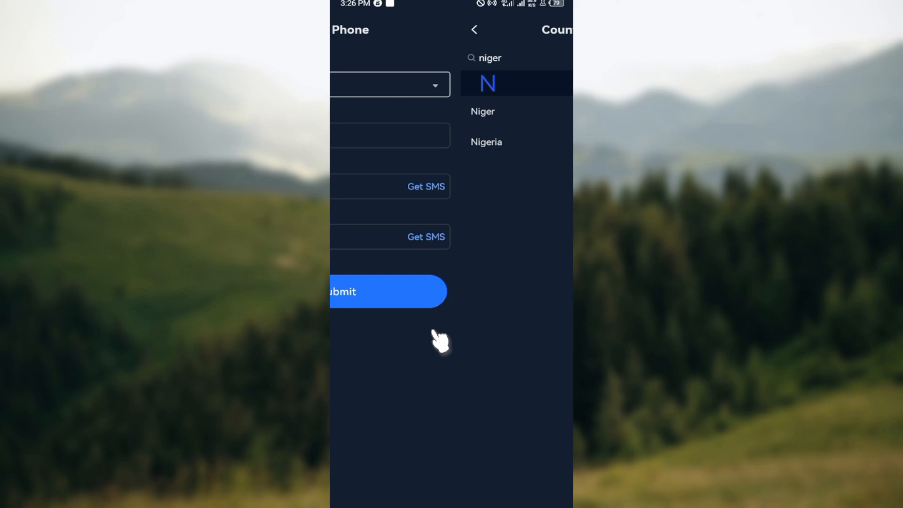
left_click(485, 142)
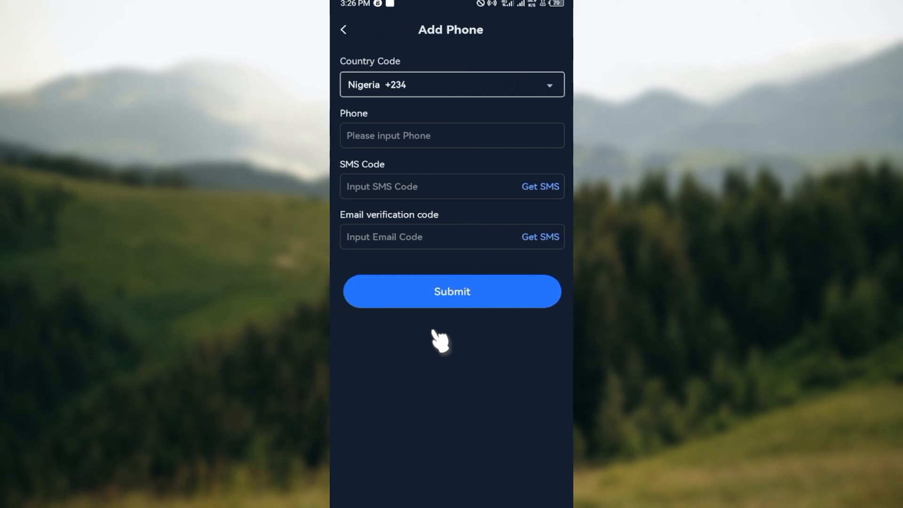
left_click(452, 136)
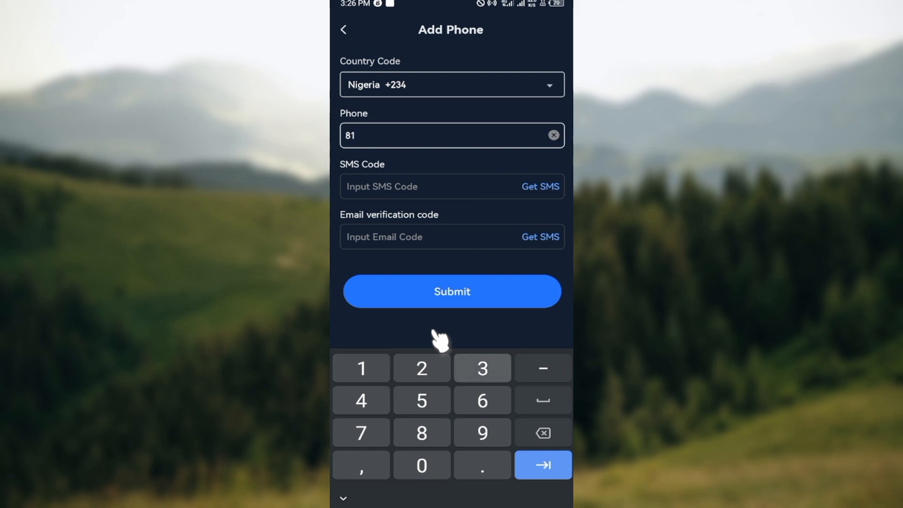
type("305400")
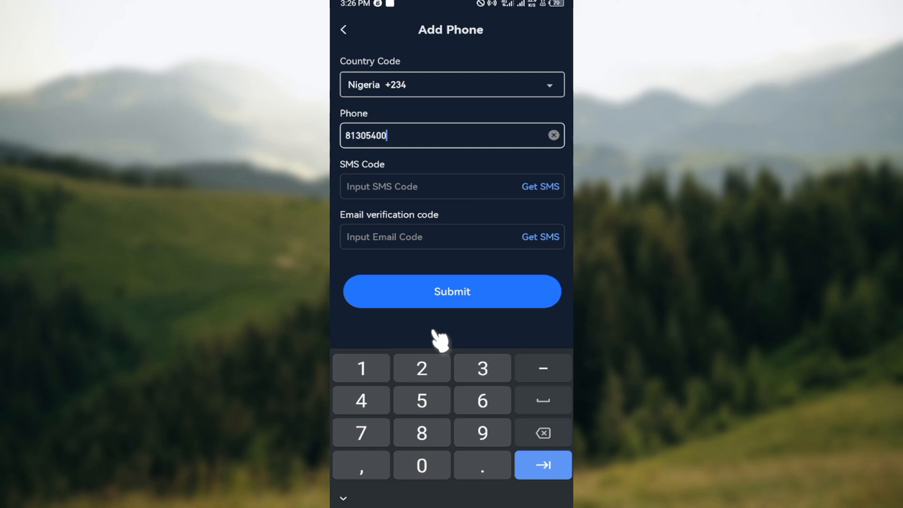
left_click(421, 433)
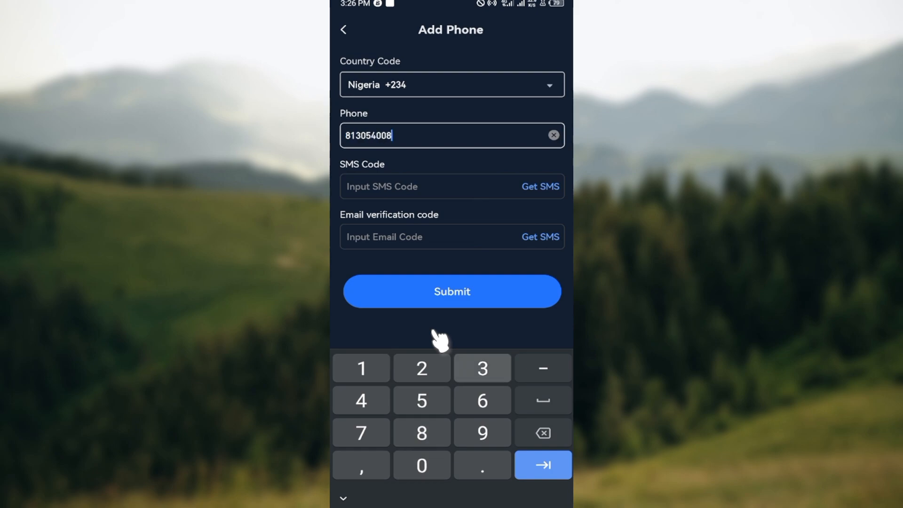
left_click(481, 367)
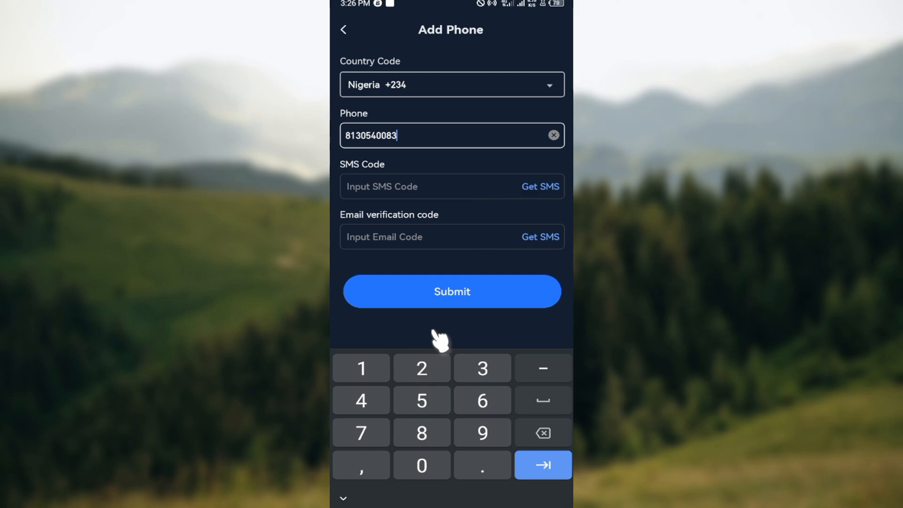
left_click(540, 186)
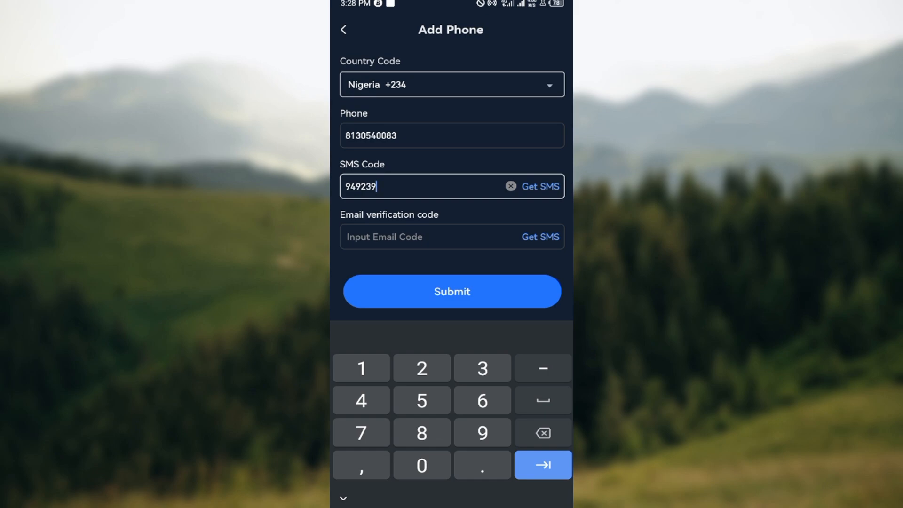
- Request and enter the email verification code, then submit the phone number
left_click(540, 186)
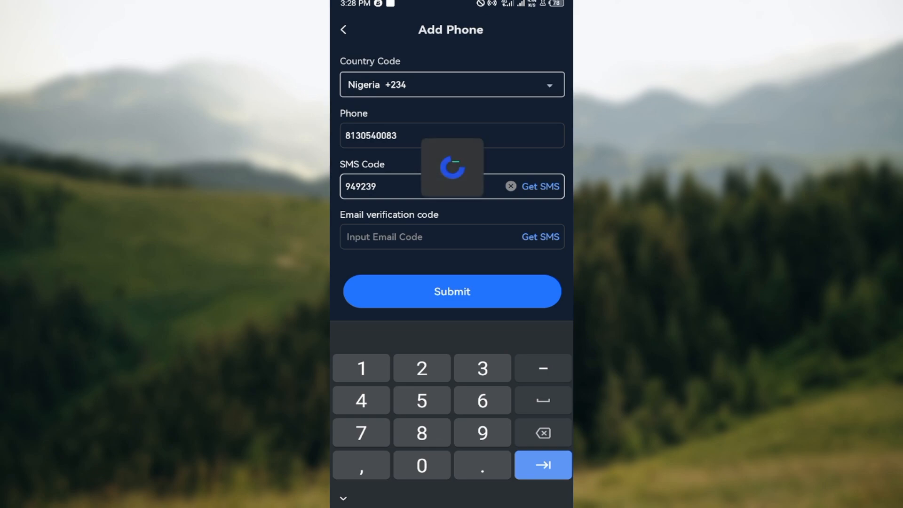
left_click(540, 236)
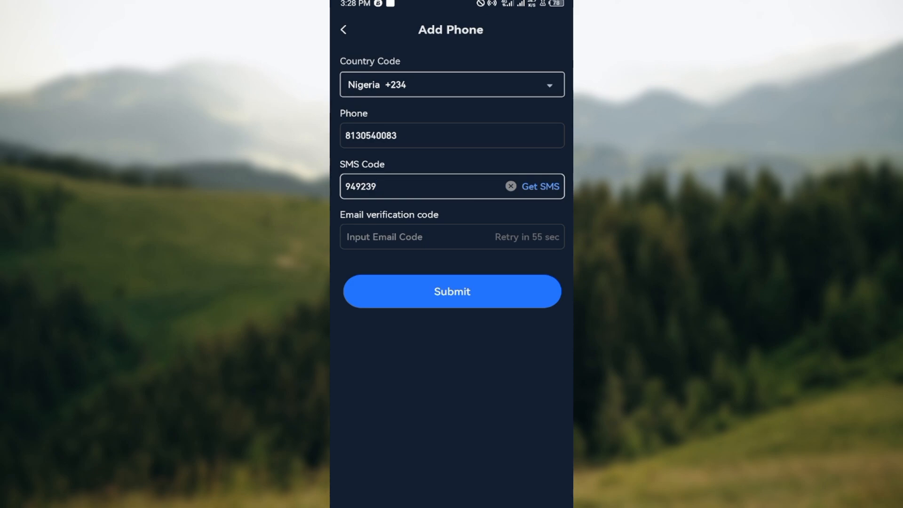
left_click(451, 236)
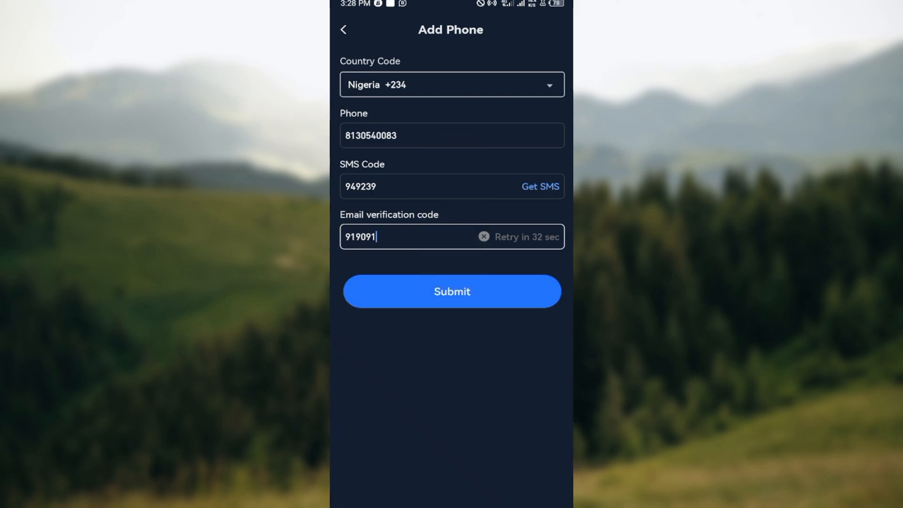
left_click(451, 290)
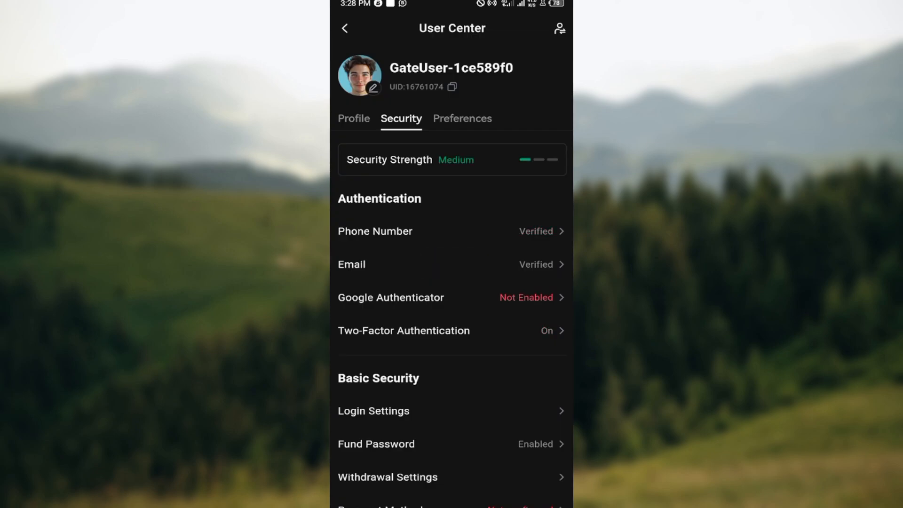
mouse_move(448, 264)
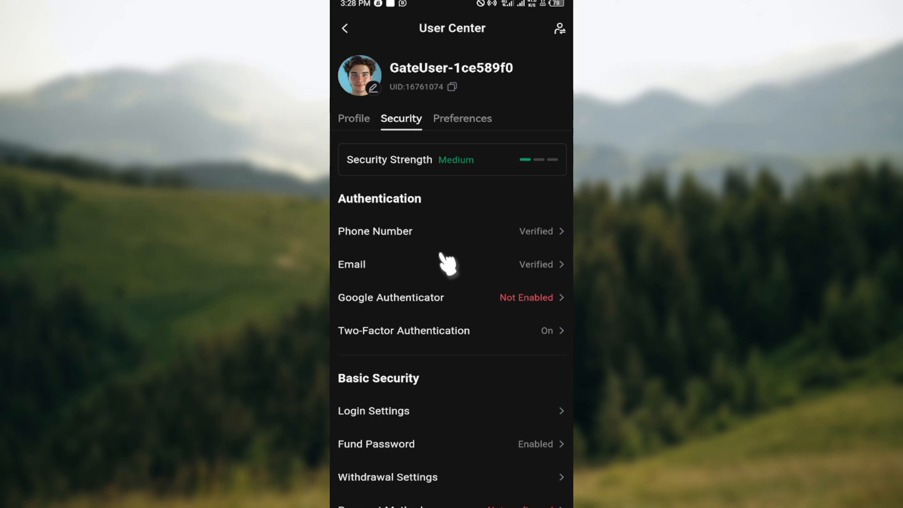
- Back out of User Center and the account menu to the Home screen
left_click(344, 28)
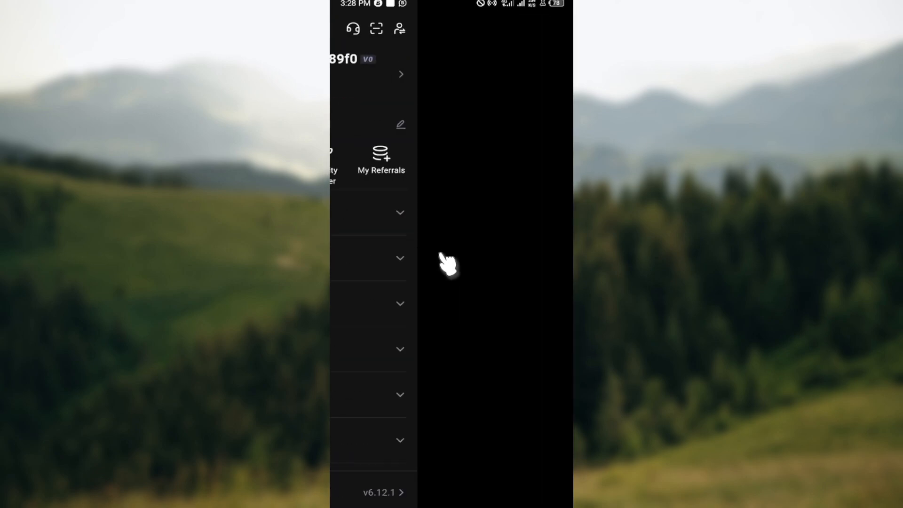
left_click(450, 259)
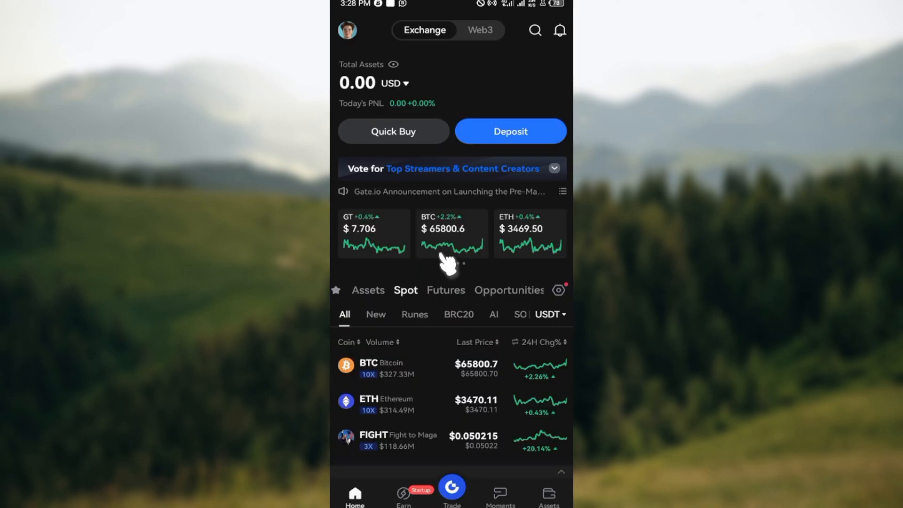